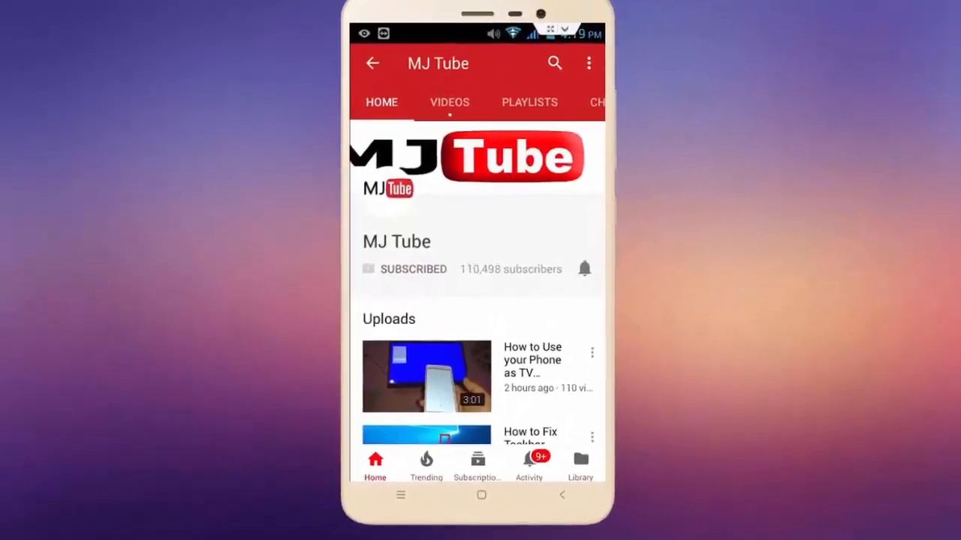
# Step: Start a Windows search with the query 'today'
pyautogui.click(584, 269)
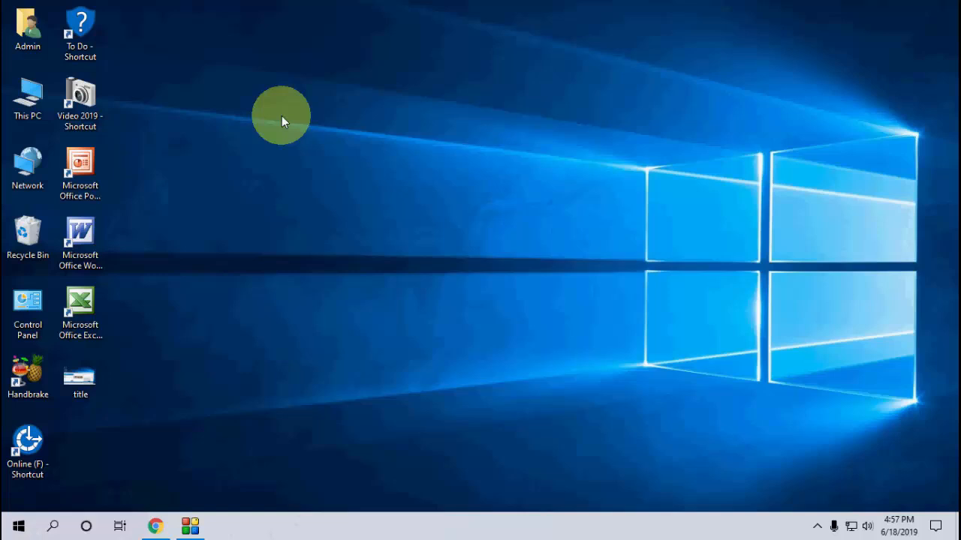
pyautogui.click(18, 526)
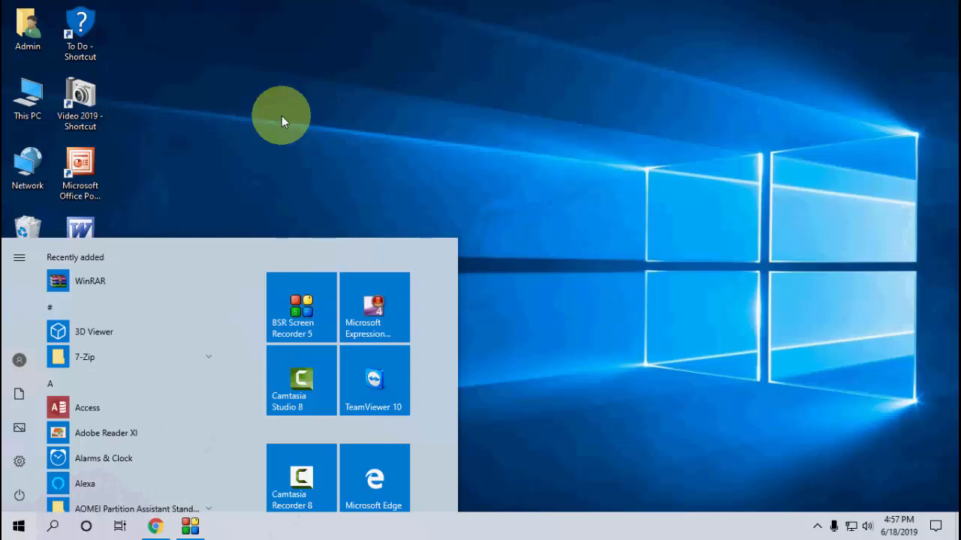
pyautogui.write('today cricket match')
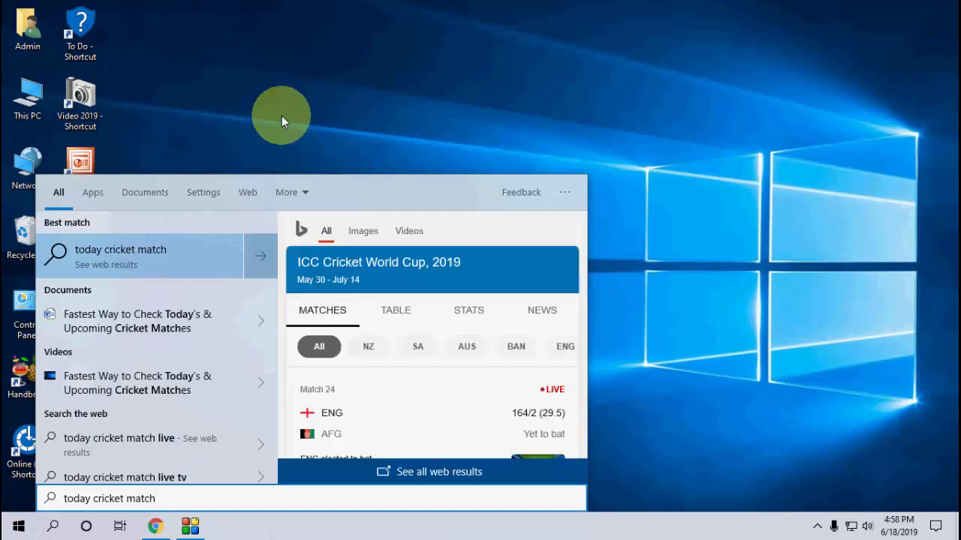
# Step: Calculate 2+3/2, enter '1 d', then ask for the 'time in lo…'
pyautogui.click(18, 525)
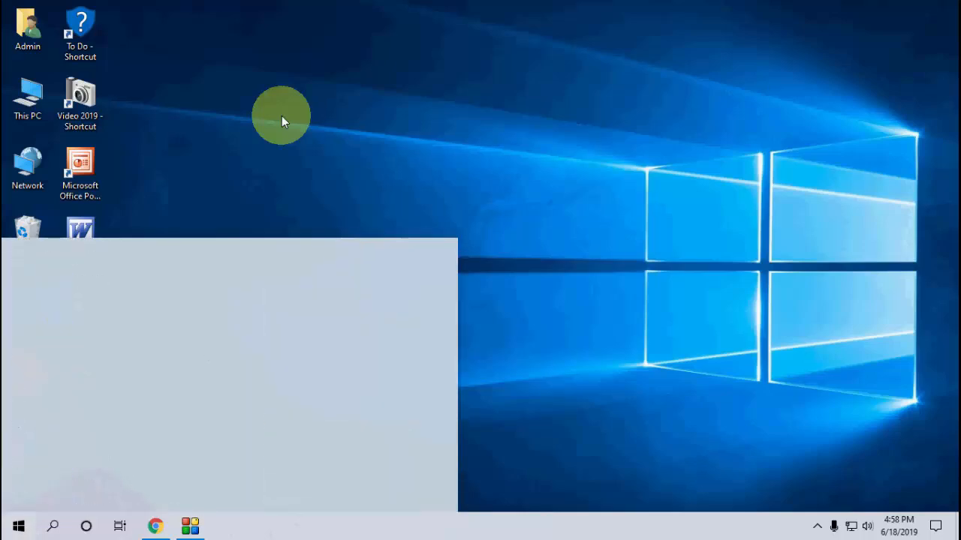
pyautogui.write('2+3')
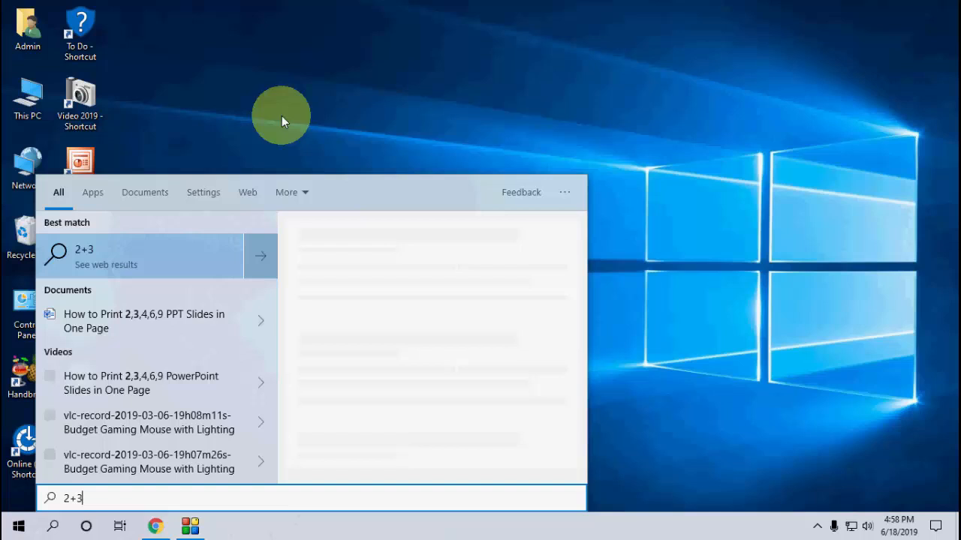
pyautogui.write('/2')
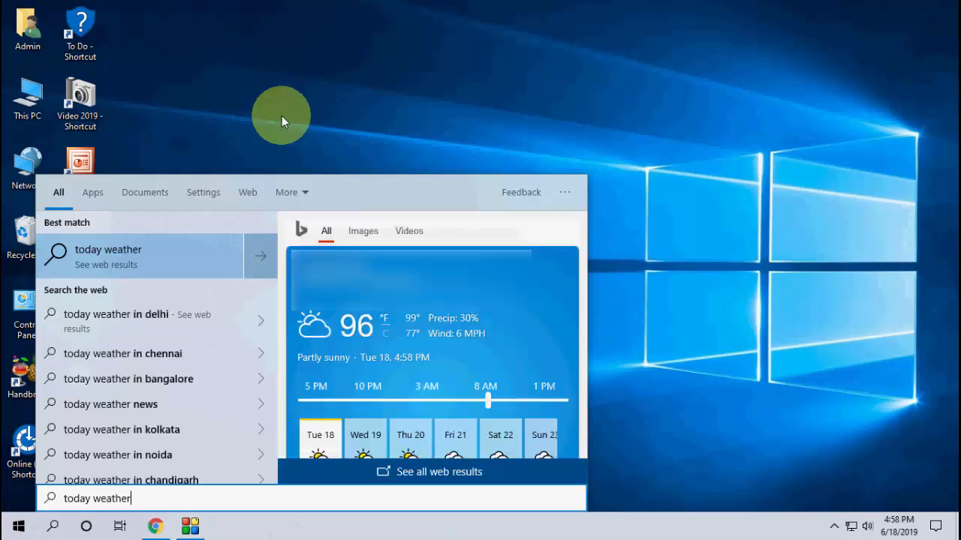
pyautogui.moveTo(488, 400); pyautogui.dragTo(310, 400)
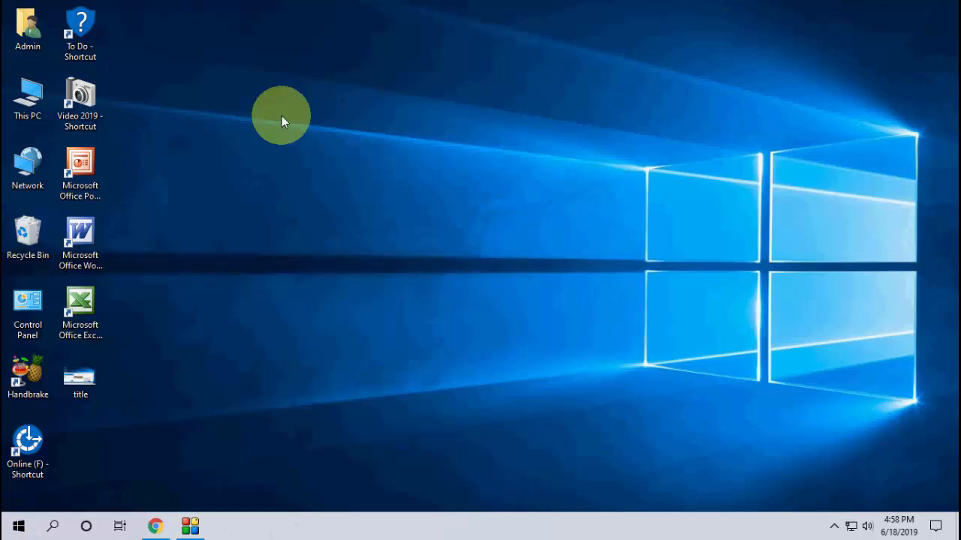
pyautogui.write('1 dollar into rupees')
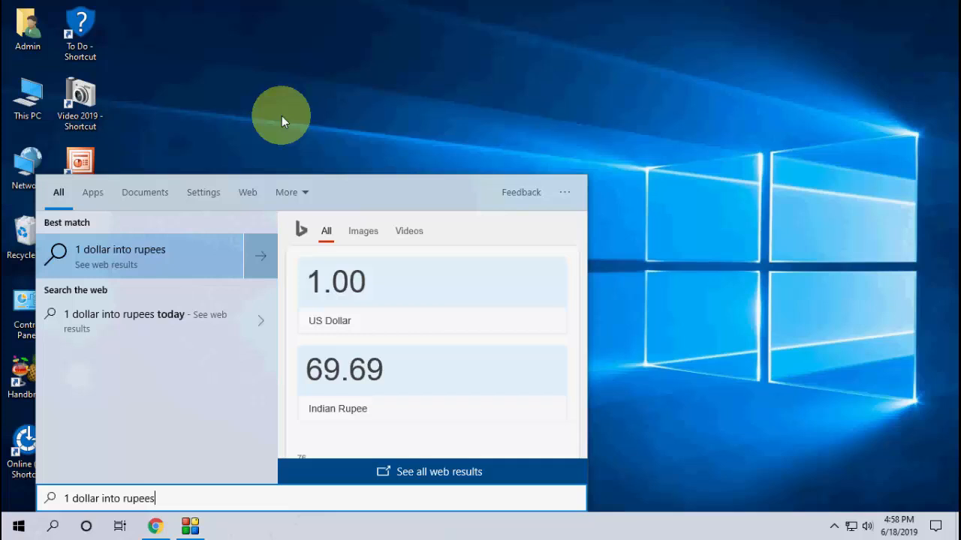
pyautogui.click(18, 525)
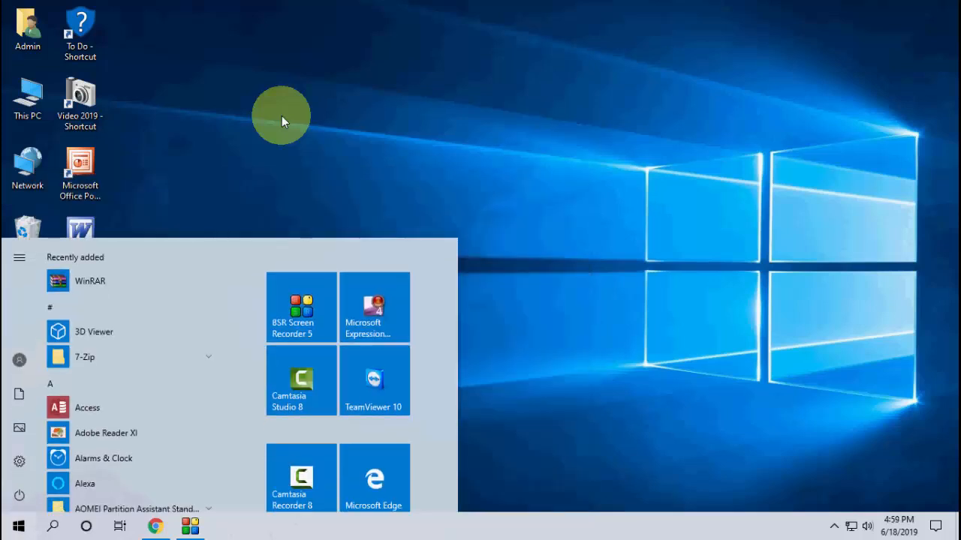
pyautogui.write('time in lo')
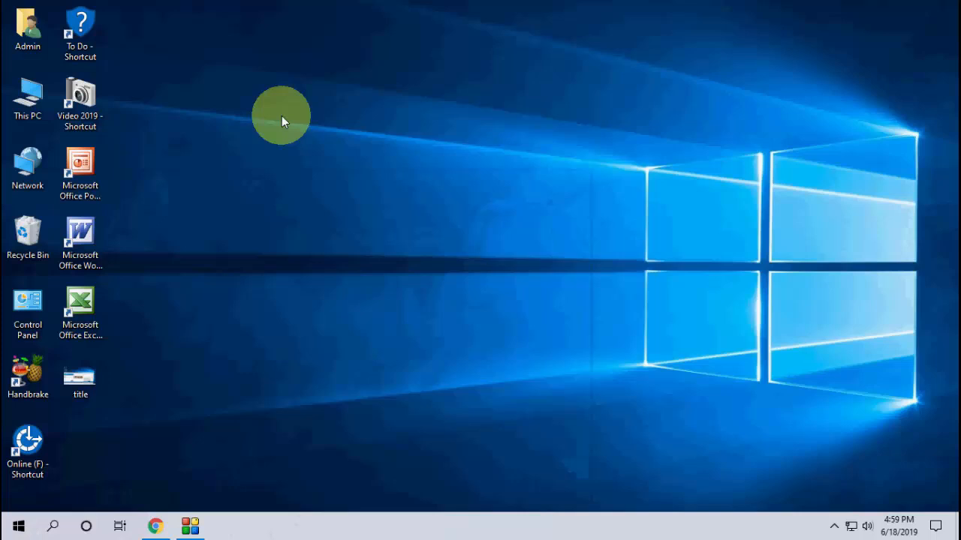
# Step: Search for google.com and youtube.com, then 'windows 1…'
pyautogui.click(18, 526)
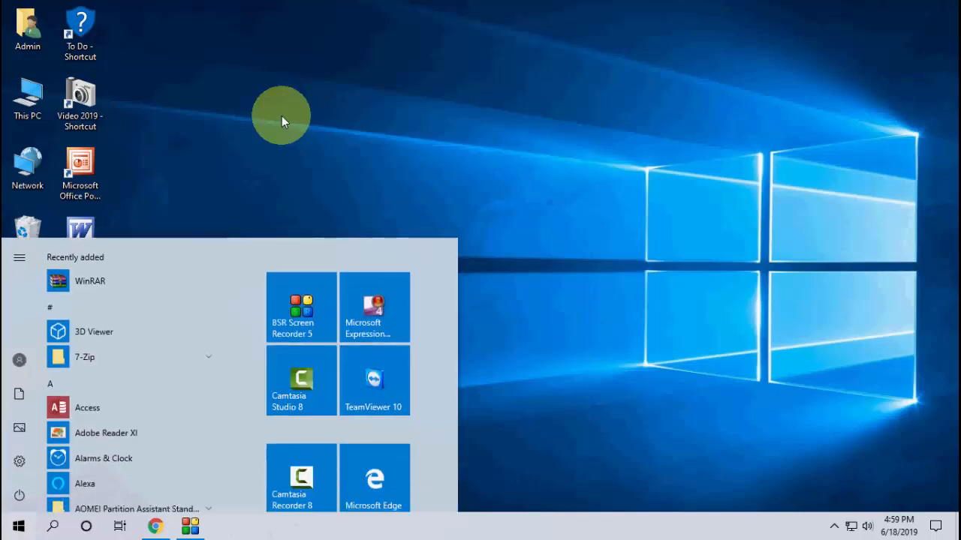
pyautogui.write('google.co')
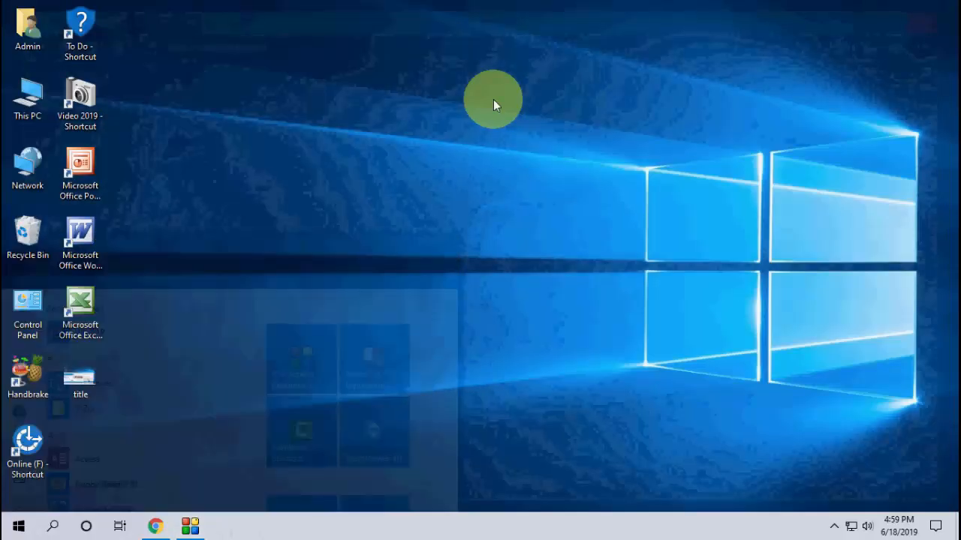
pyautogui.write('youtube.com')
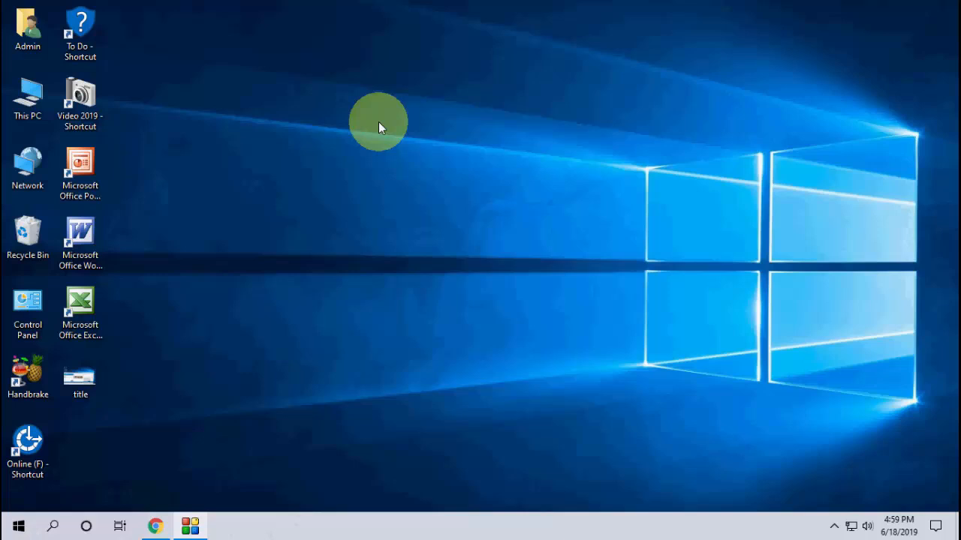
pyautogui.click(18, 525)
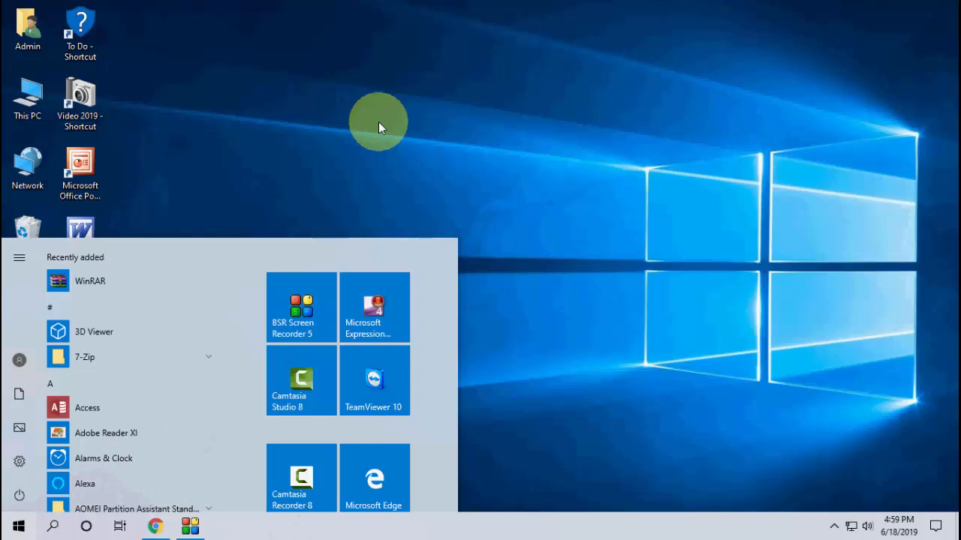
pyautogui.write('windows 10 Update Assistant')
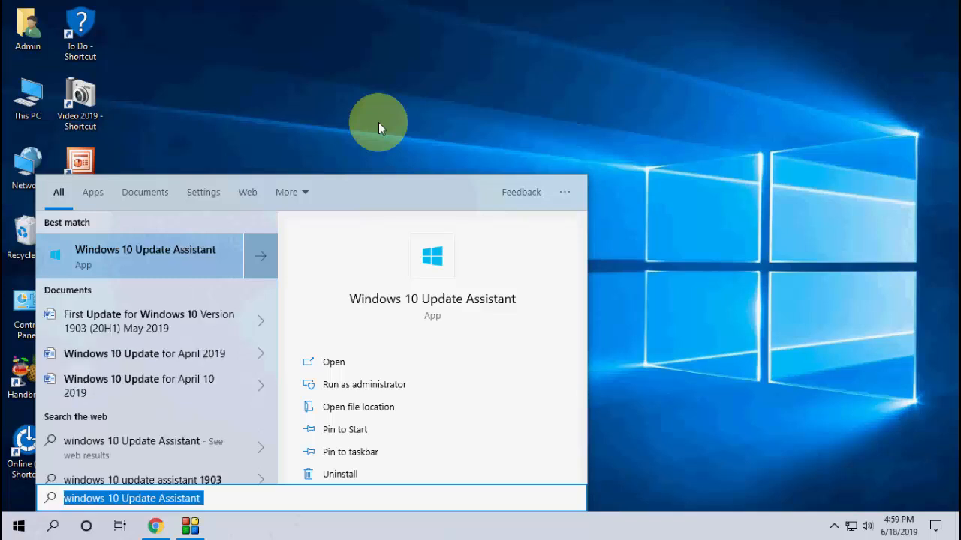
pyautogui.moveTo(135, 348)
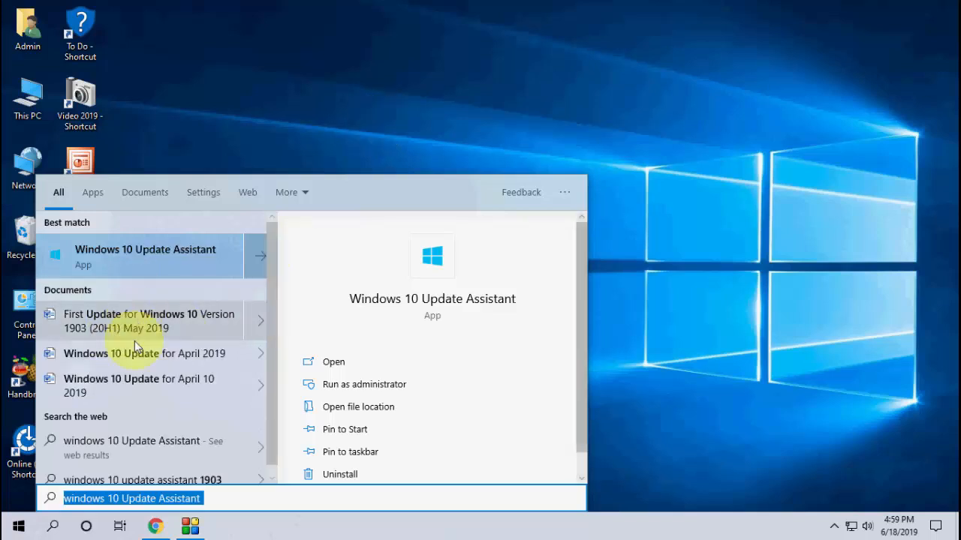
pyautogui.moveTo(607, 251)
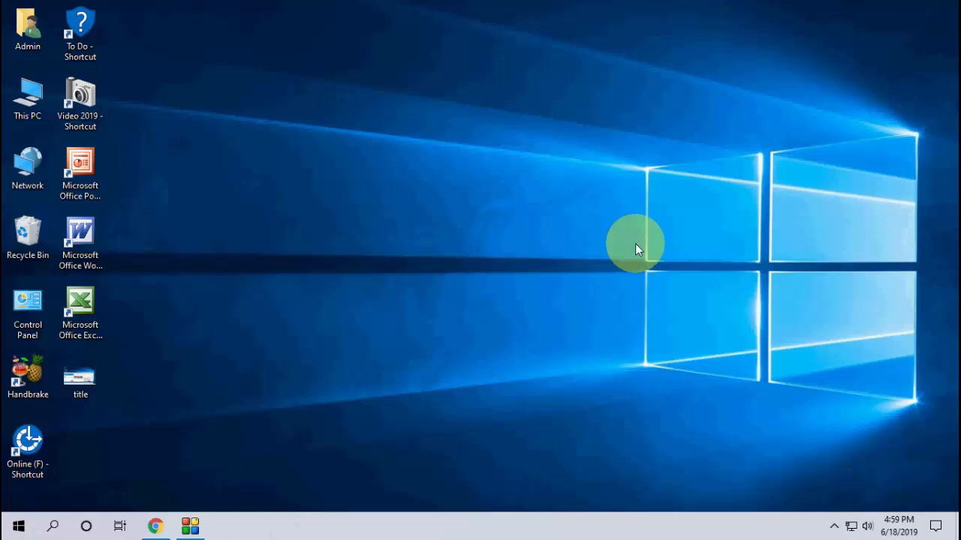
# Step: Search 'samsung' for S10 shopping prices, then type 'today stock market'
pyautogui.click(18, 525)
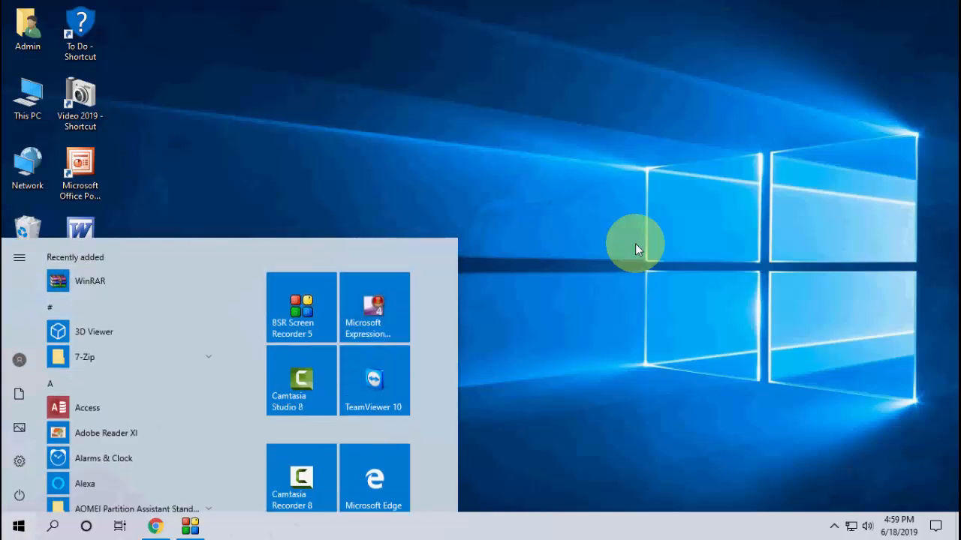
pyautogui.write('samsung s10 price')
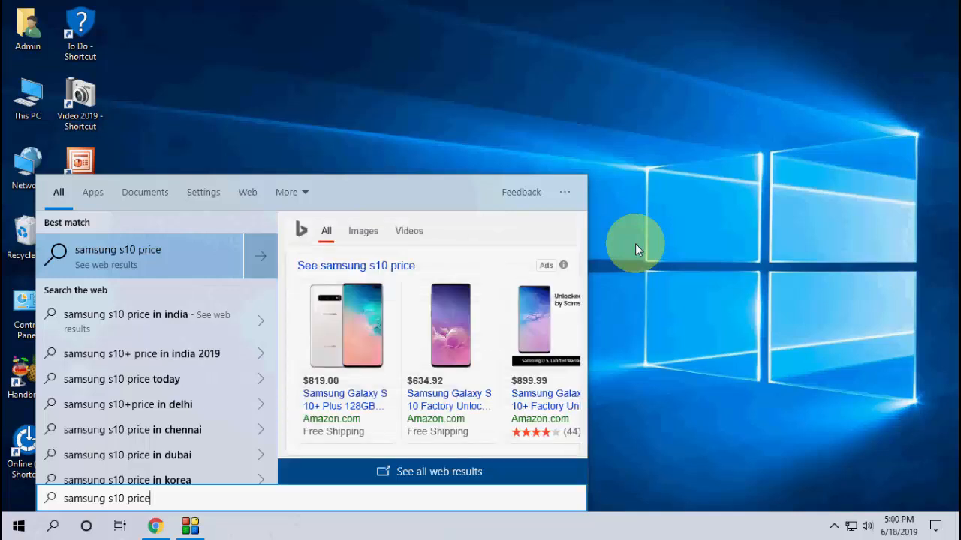
pyautogui.moveTo(585, 256)
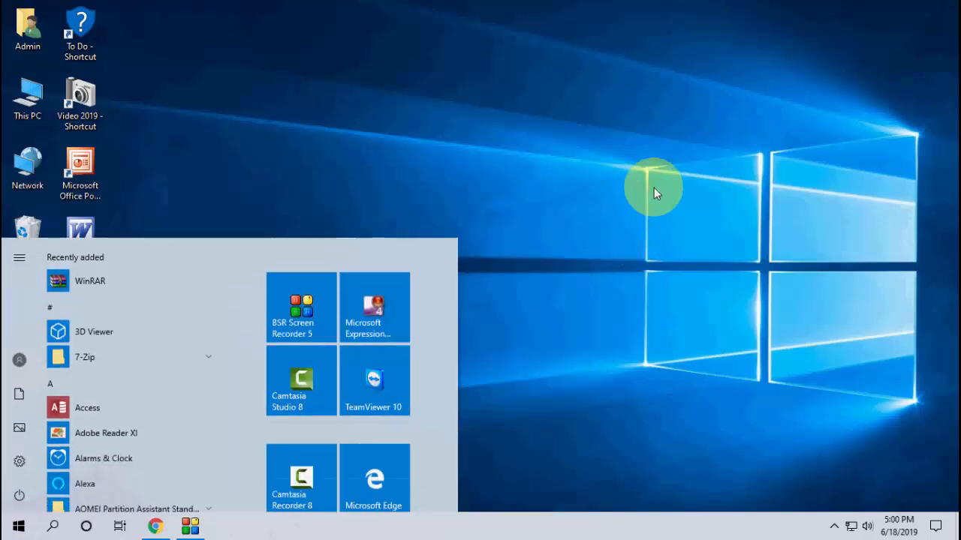
pyautogui.write('today')
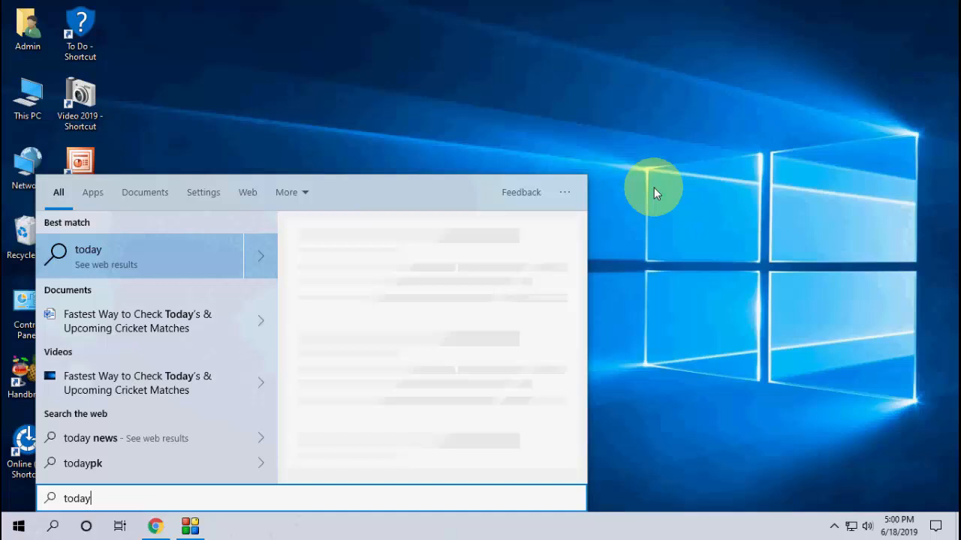
pyautogui.write('stock market')
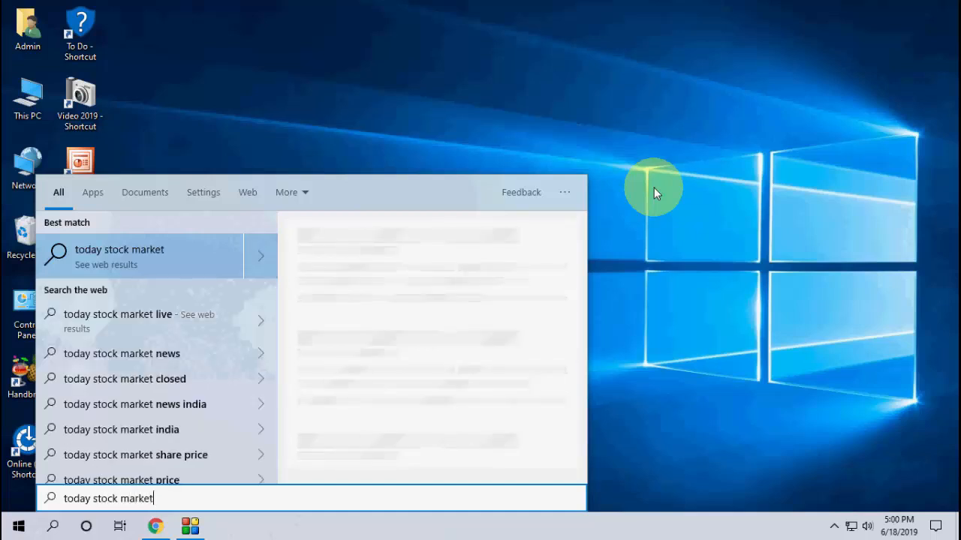